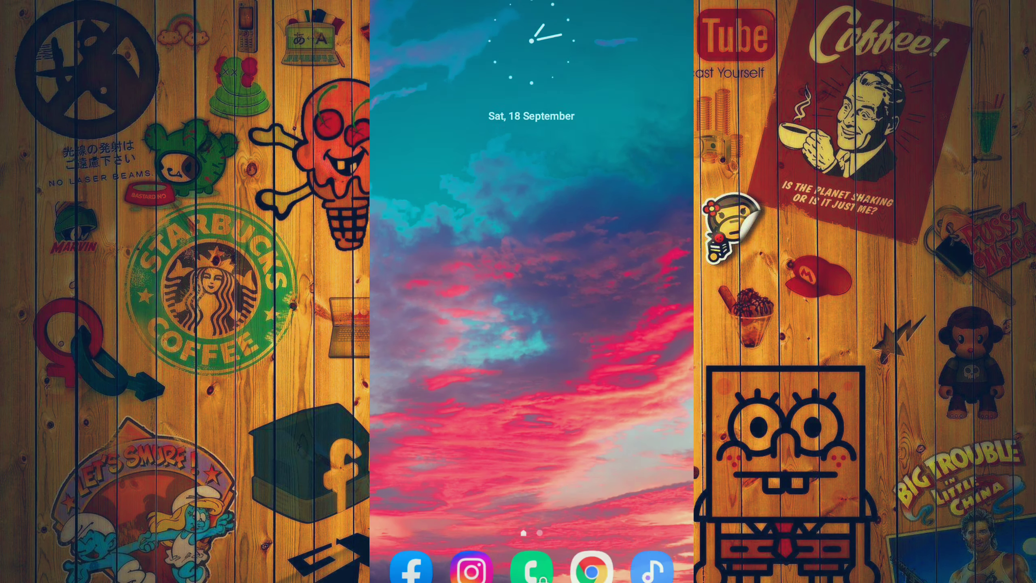
# Swipe up through the app drawer and launch Chrome to its Google start page
pyautogui.scroll(3)
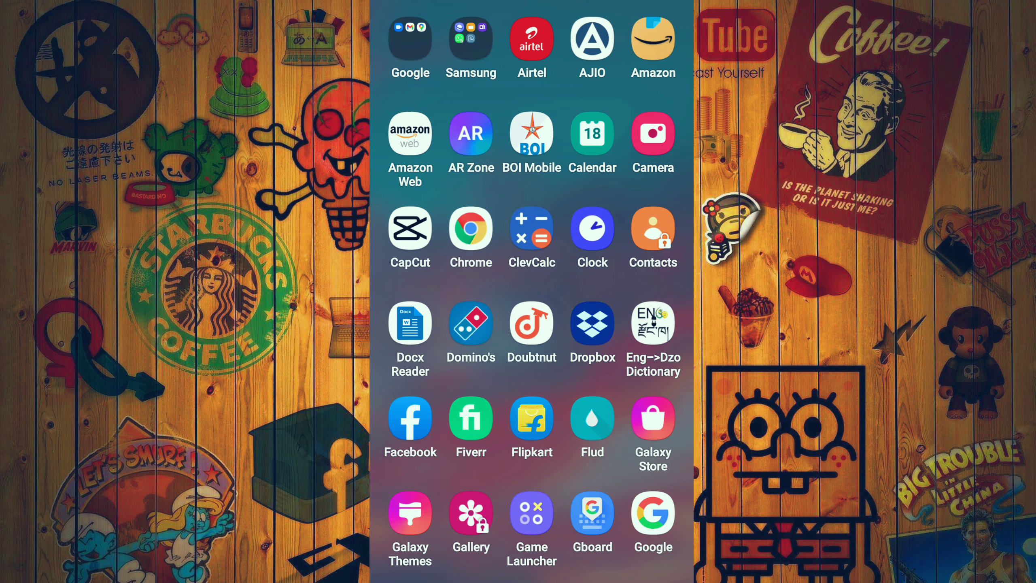
pyautogui.scroll(3)
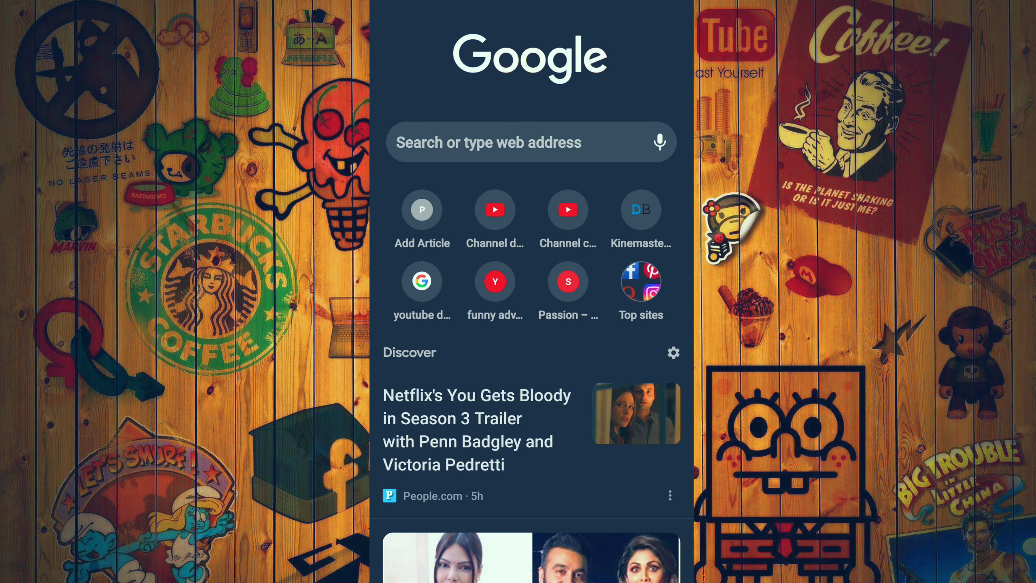
# Bring up Android's recent apps overview from Chrome
pyautogui.click(528, 142)
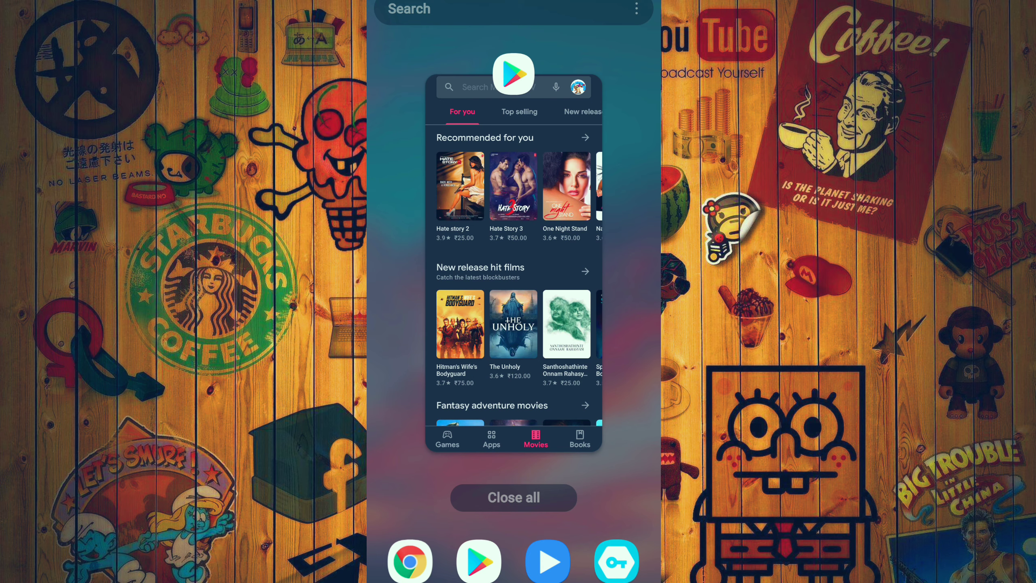
# Leave recents and launch KineMaster from the app drawer to its projects home screen
pyautogui.click(512, 498)
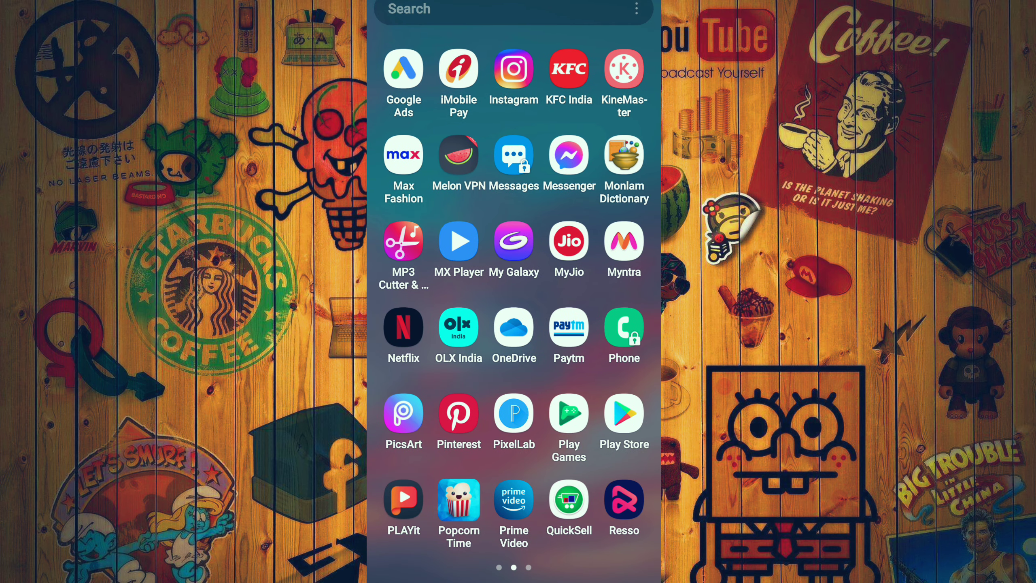
pyautogui.hscroll(3)
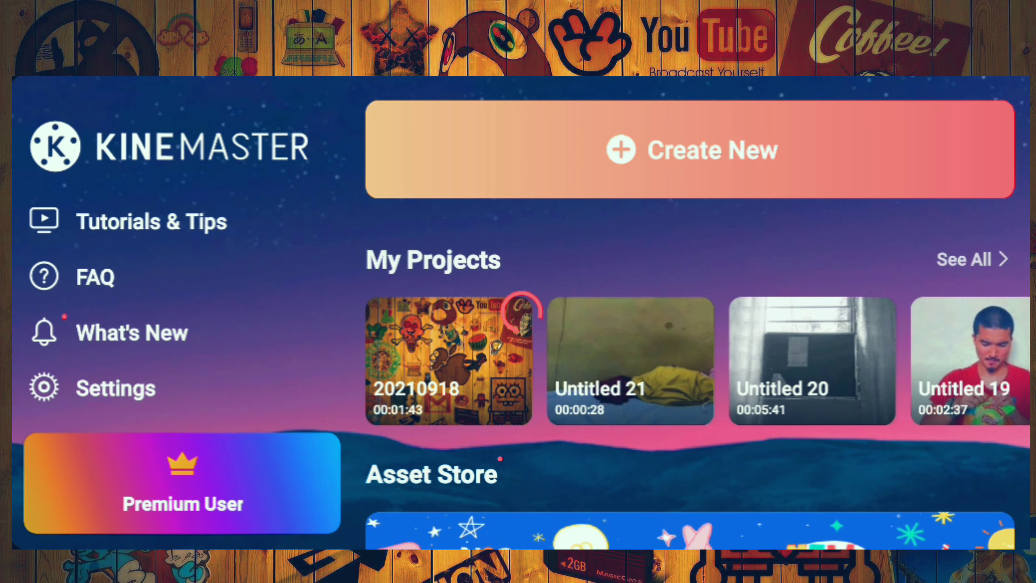
# Start a 16:9 project, add two clips from the Export folder, and reach the export settings
pyautogui.click(692, 149)
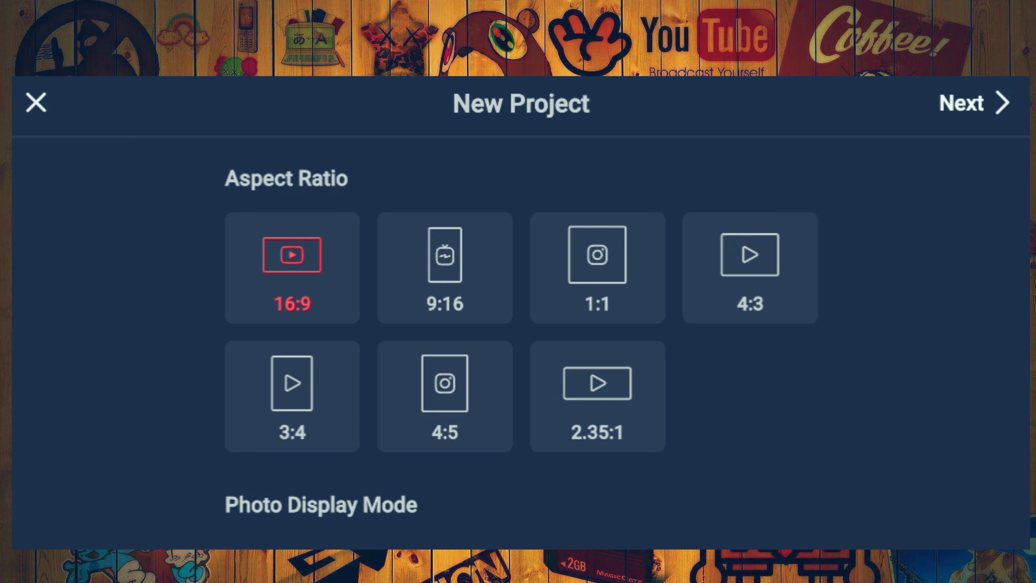
pyautogui.click(974, 103)
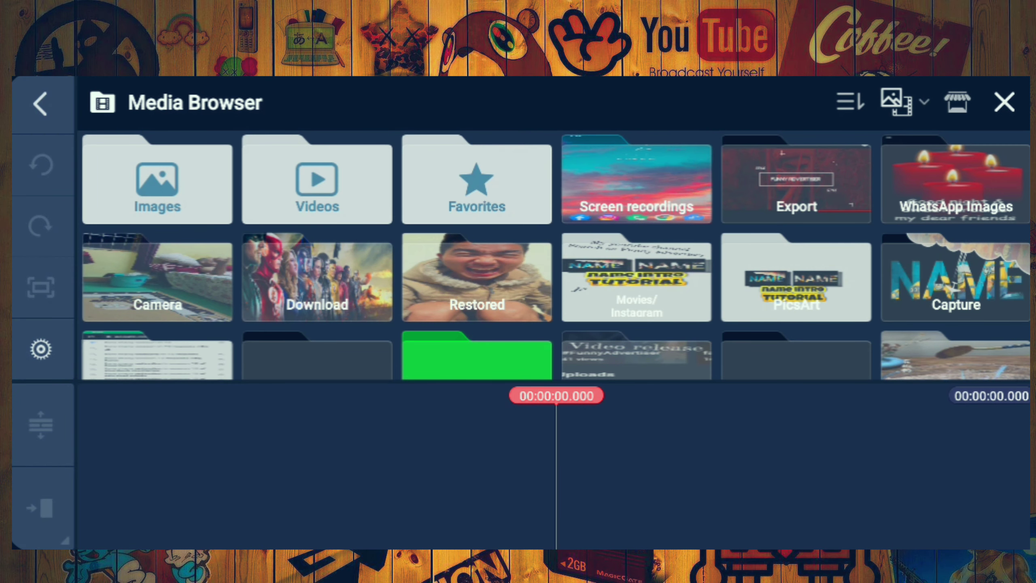
pyautogui.click(796, 180)
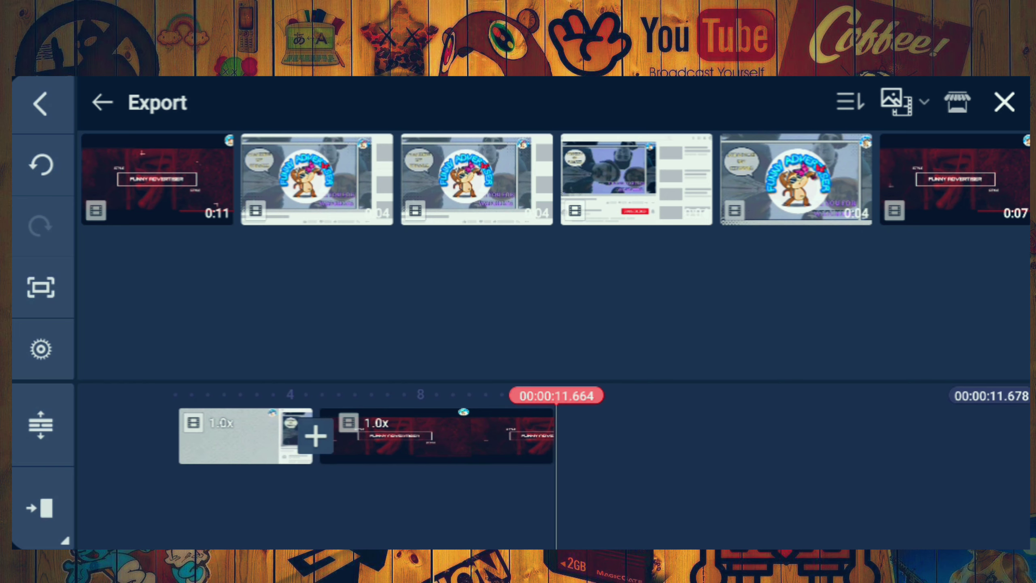
pyautogui.click(1003, 102)
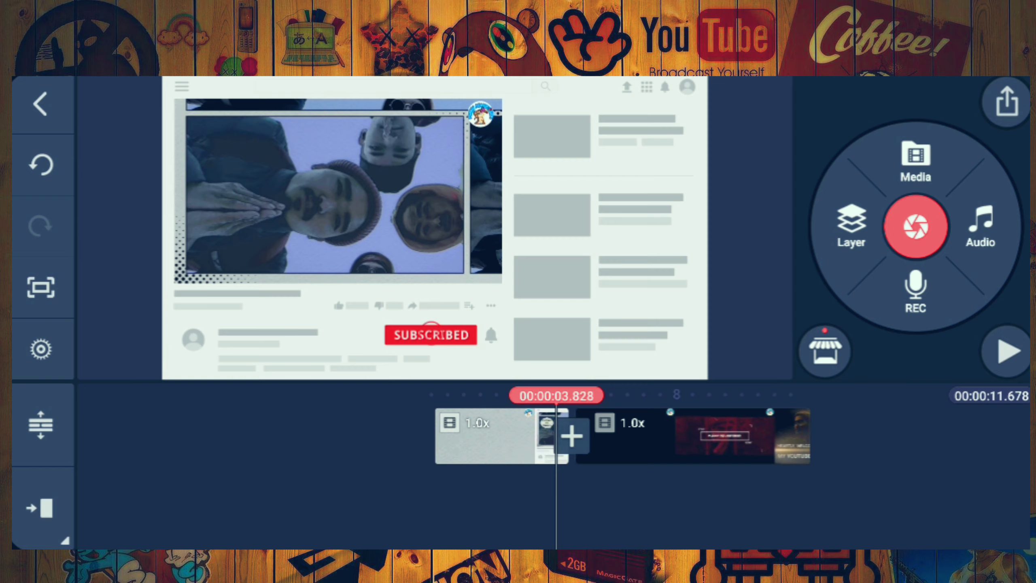
pyautogui.click(1005, 102)
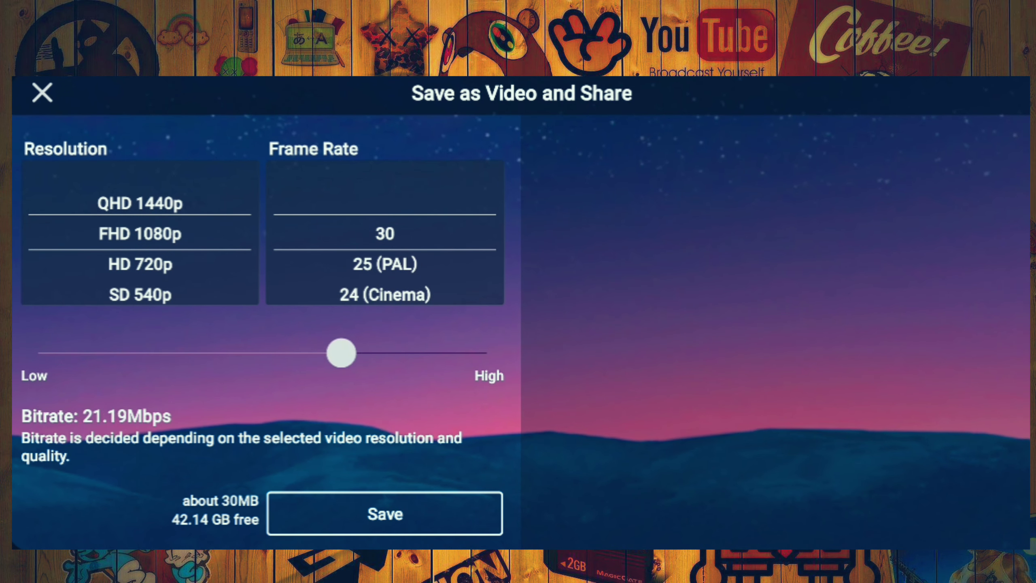
# Export the video at FHD 1080p with High quality, then move on to YouTube
pyautogui.click(385, 514)
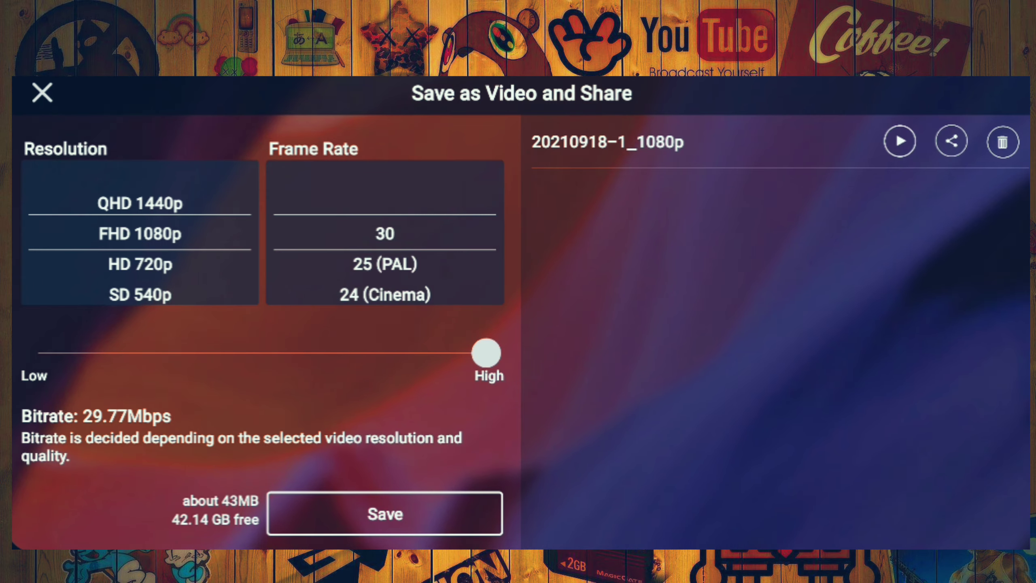
pyautogui.click(384, 513)
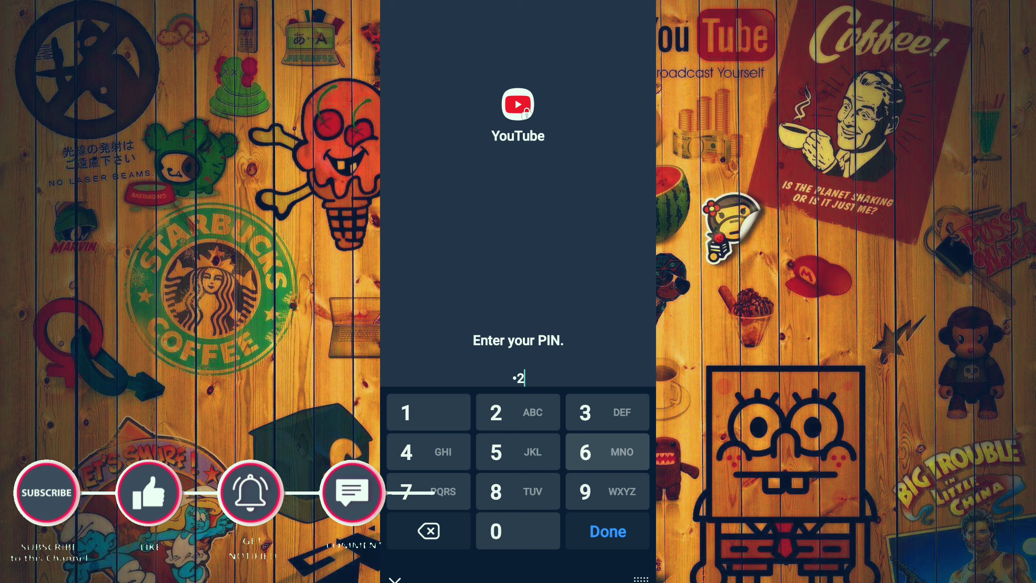
# Unlock YouTube with the PIN, go to Your channel and play the funny story video full screen
pyautogui.click(605, 531)
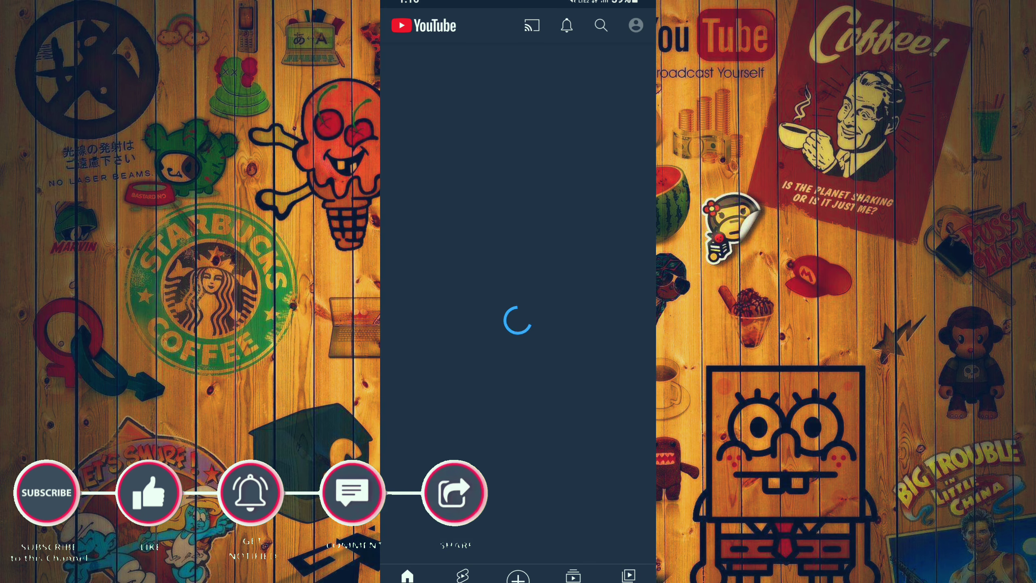
pyautogui.click(634, 25)
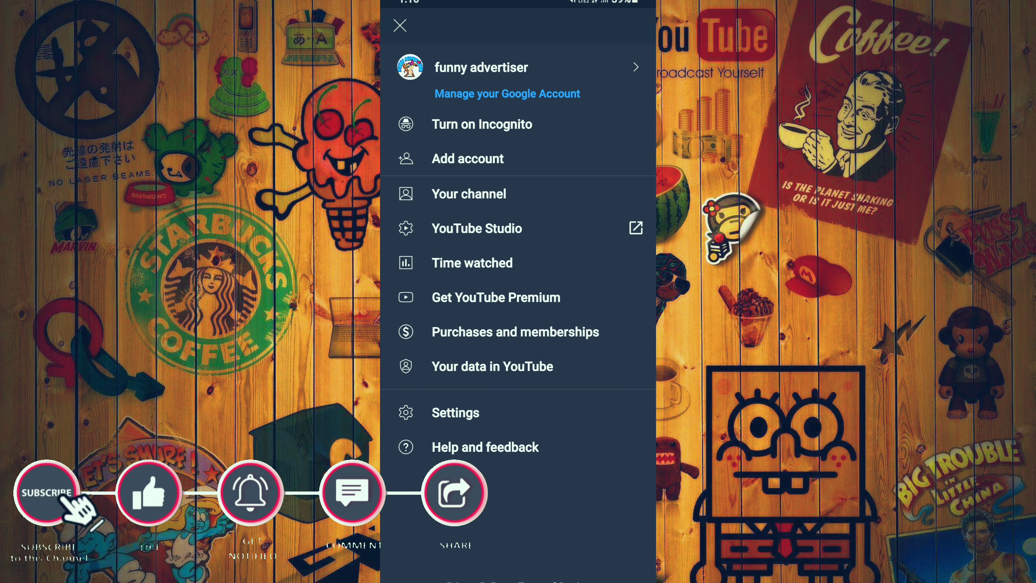
pyautogui.click(469, 194)
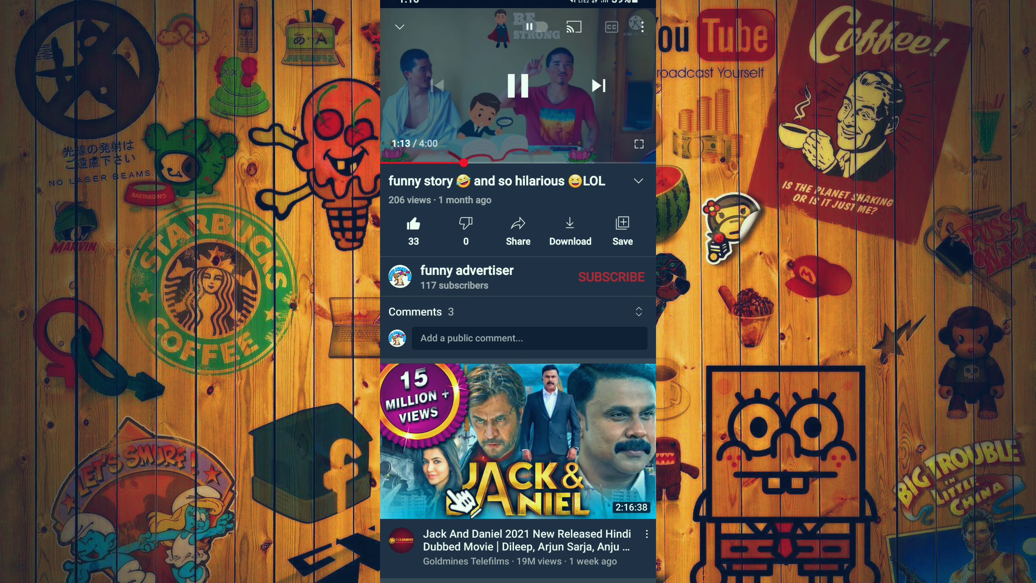
pyautogui.click(636, 144)
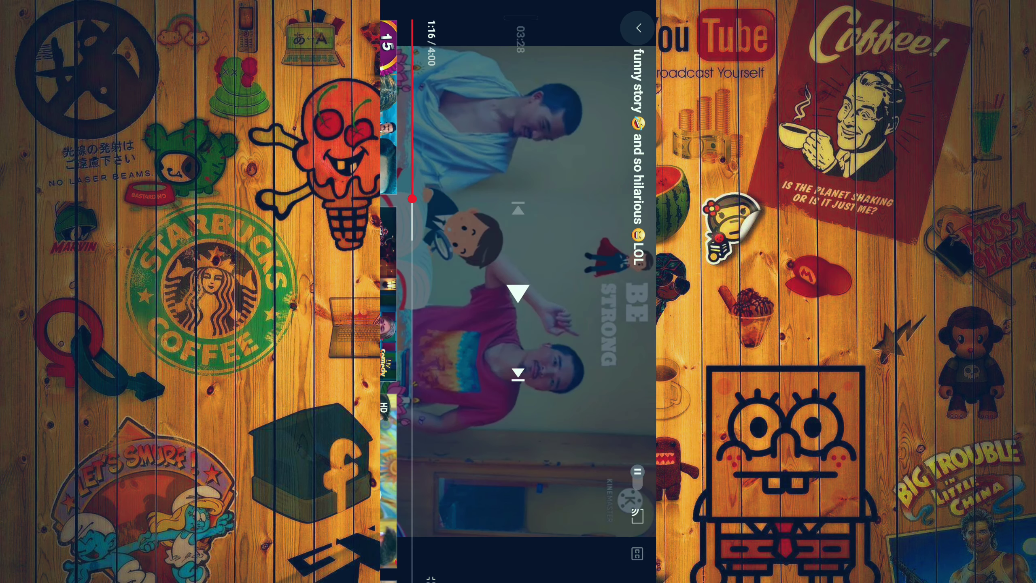
# Minimise the video, view the channel's home page, then return to the main YouTube feed
pyautogui.click(637, 28)
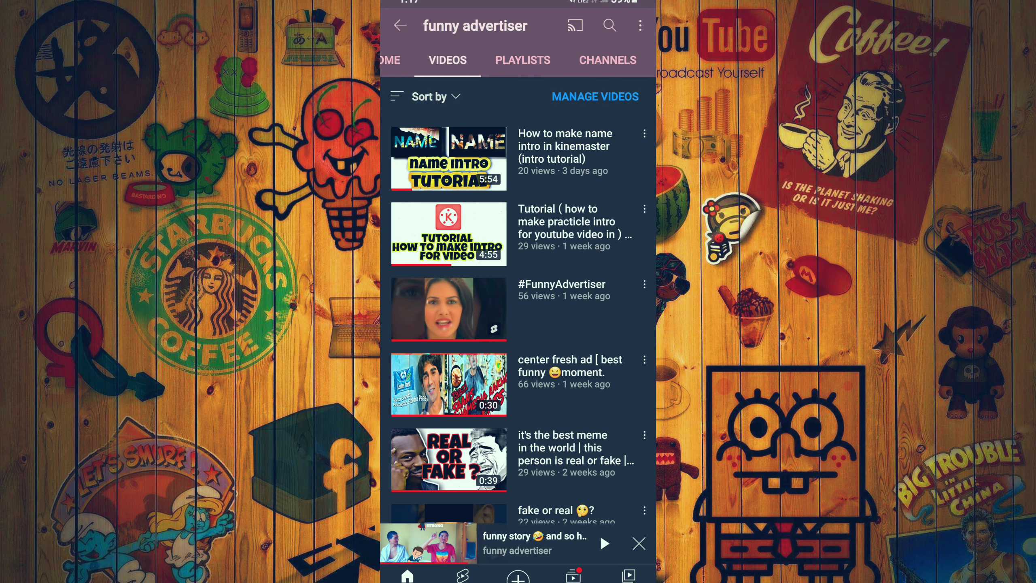
pyautogui.click(410, 60)
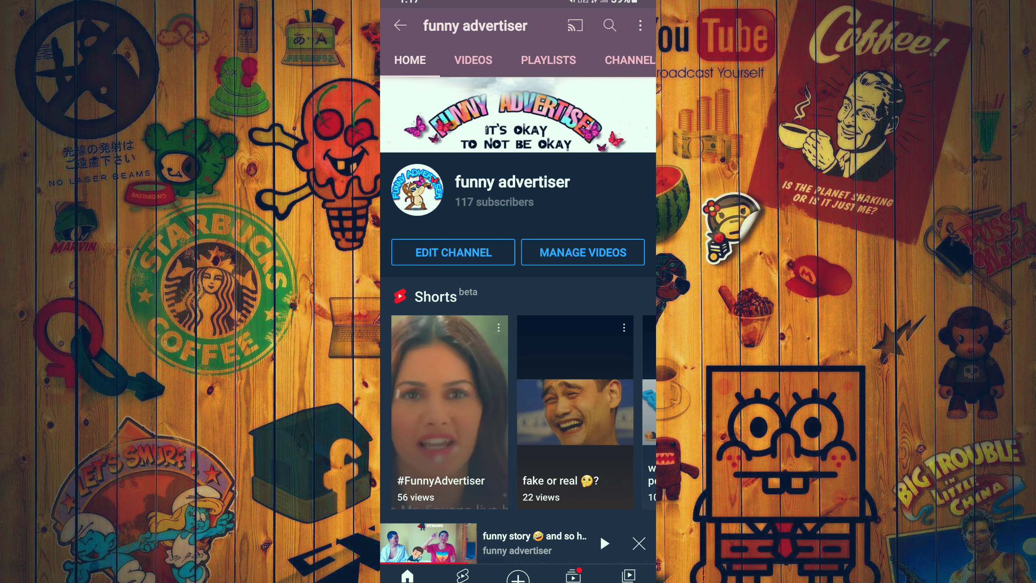
pyautogui.click(399, 25)
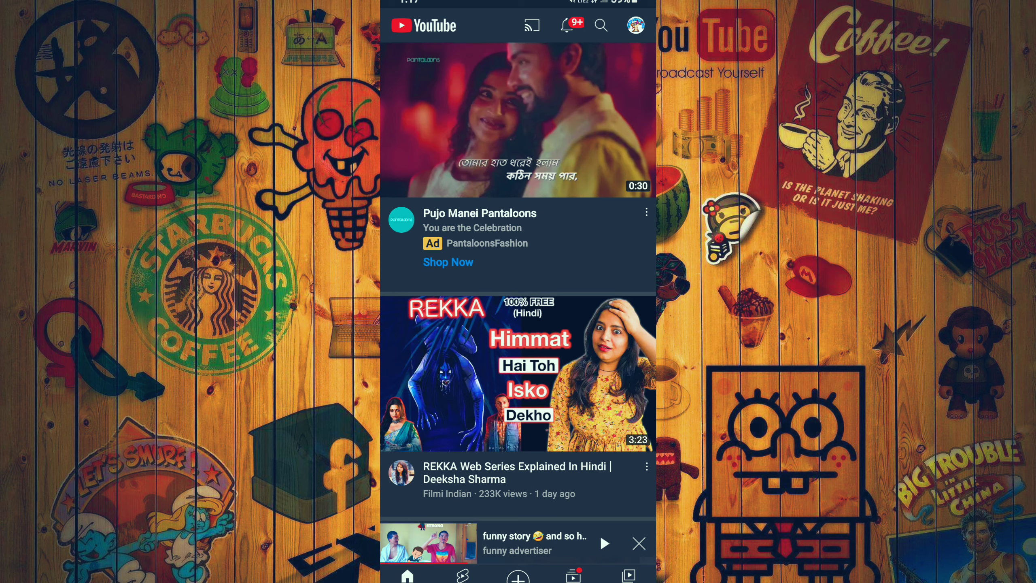